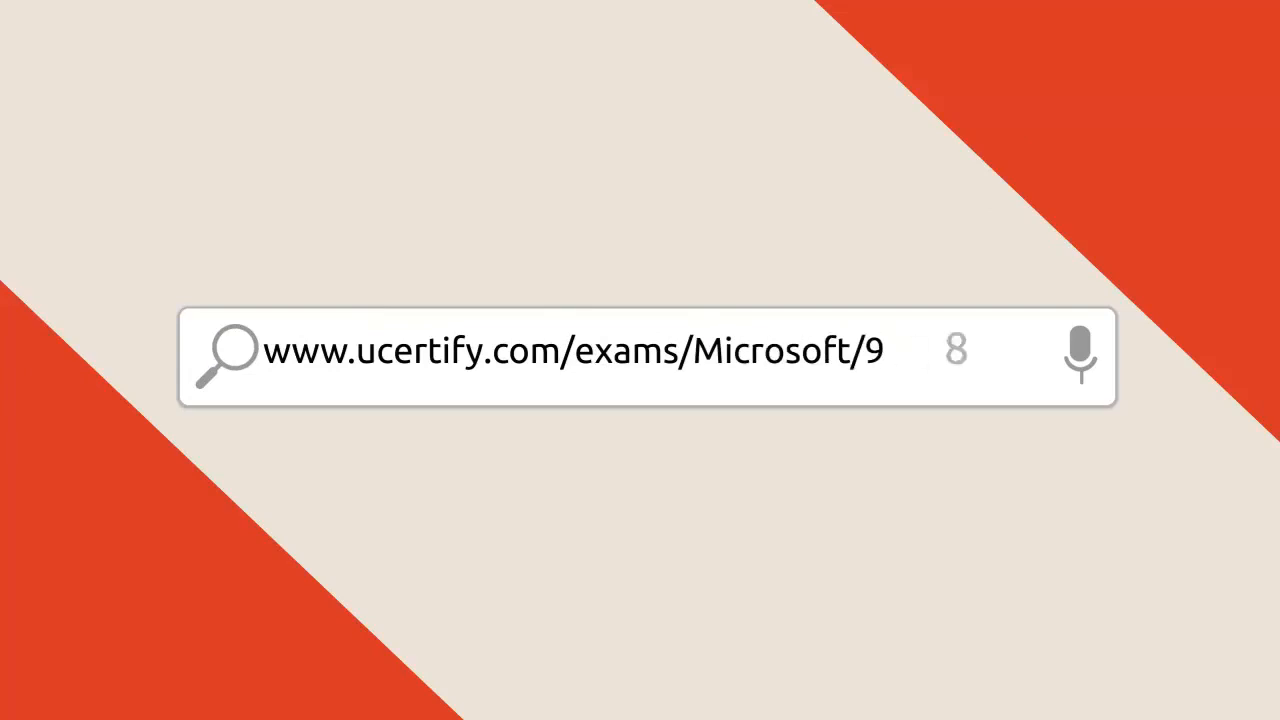
{"action": "type", "text": "8-381.html"}
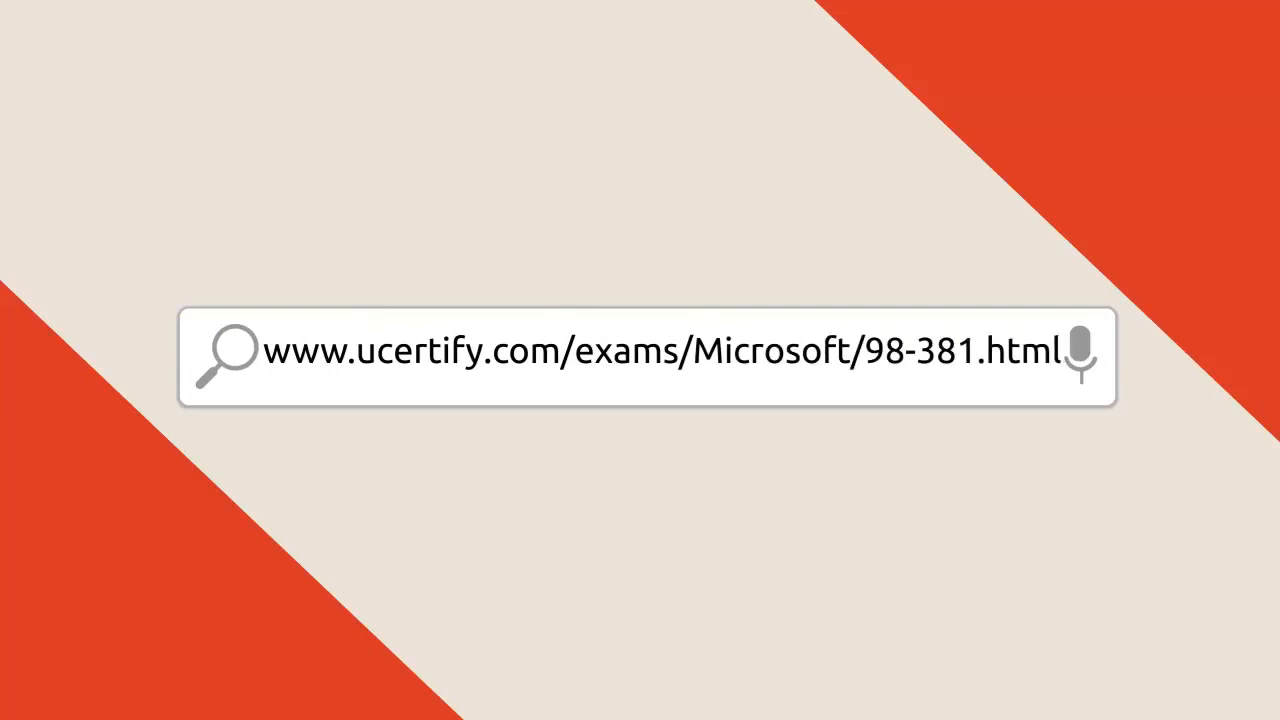